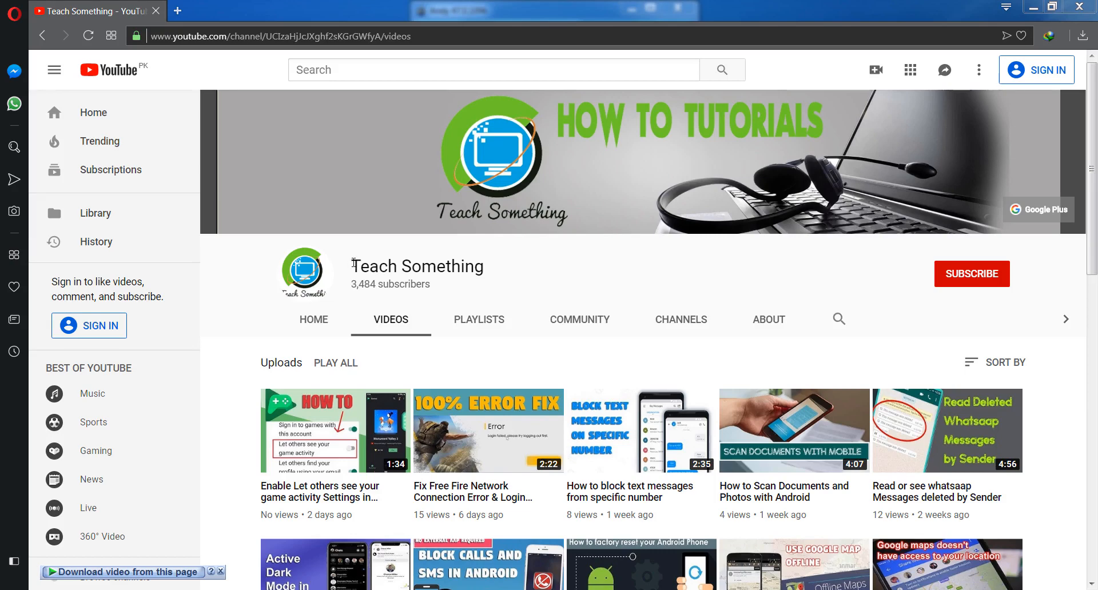
{"action": "mouse_move", "coordinate": [559, 261]}
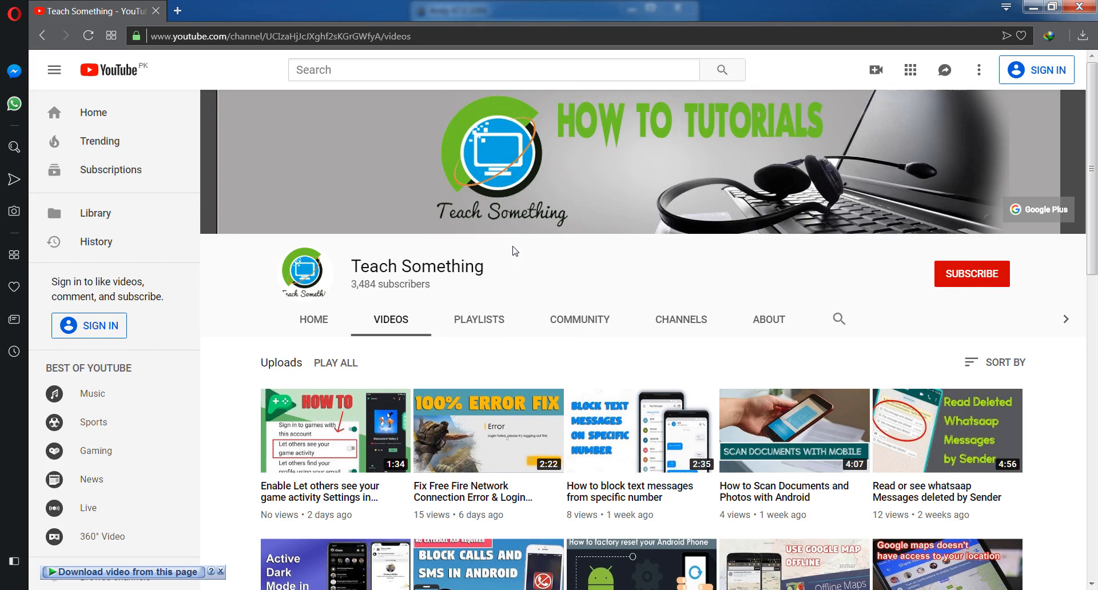
{"action": "mouse_move", "coordinate": [979, 272]}
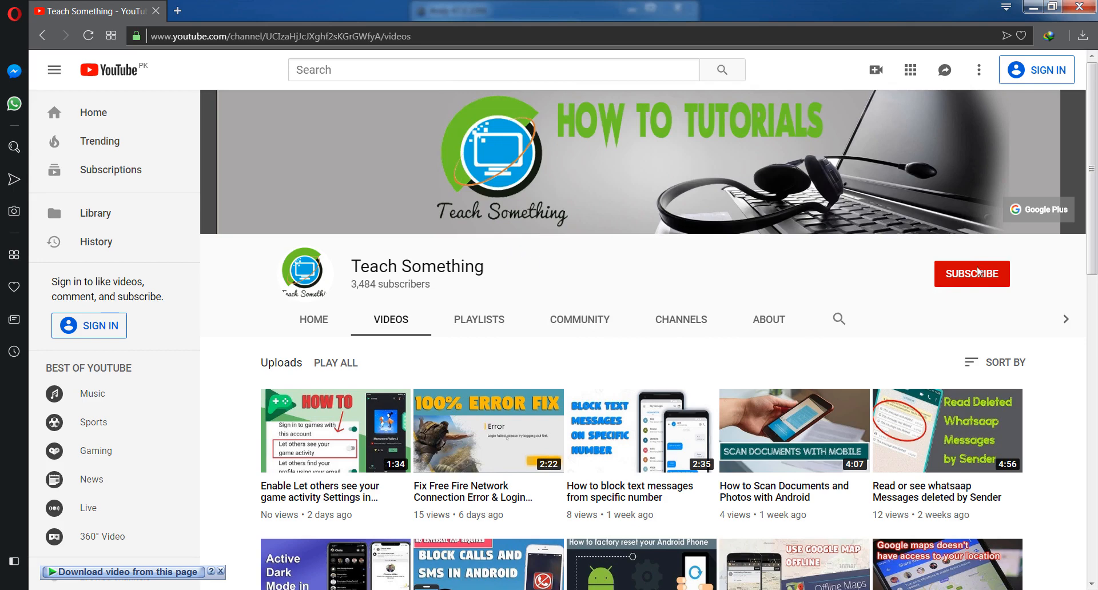
{"action": "mouse_move", "coordinate": [980, 273]}
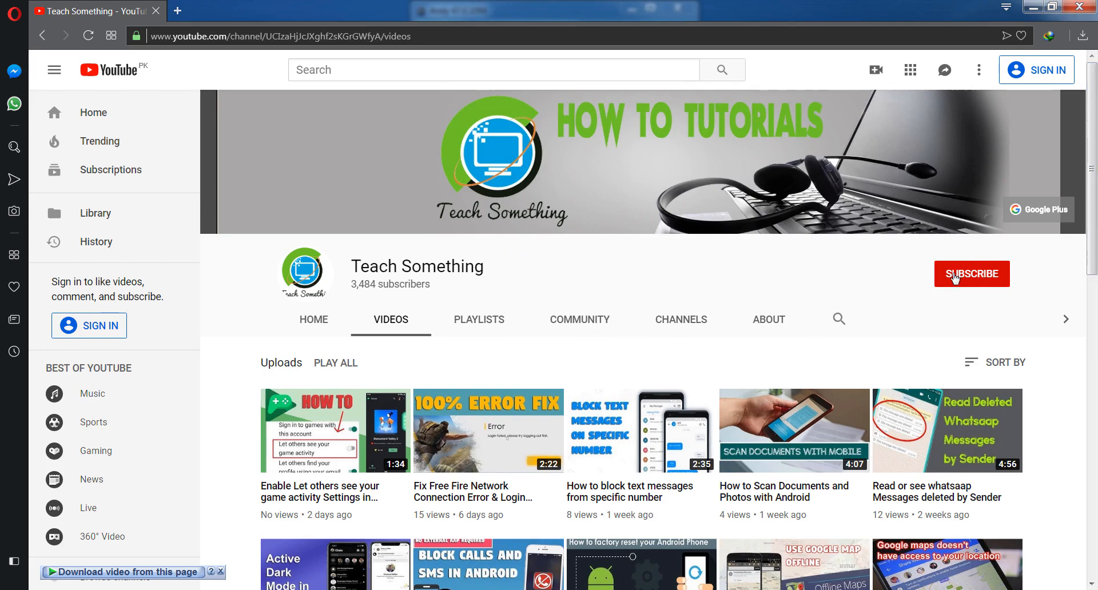
{"action": "mouse_move", "coordinate": [539, 289]}
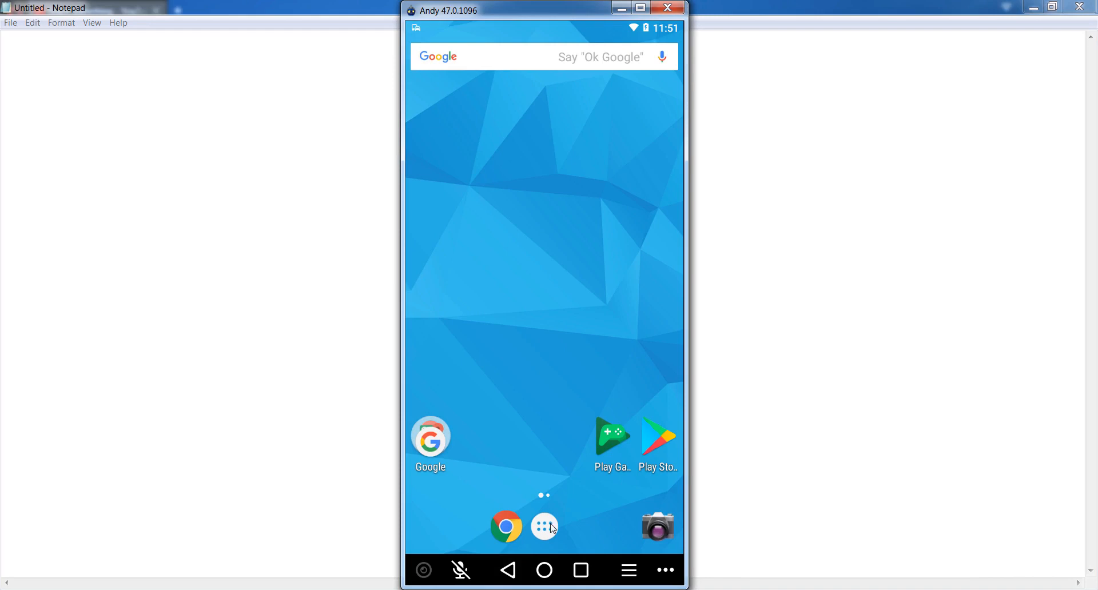
Step: Reach the Accounts page from device Settings, listing the Google and WhatsApp accounts
{"action": "left_click", "coordinate": [544, 527]}
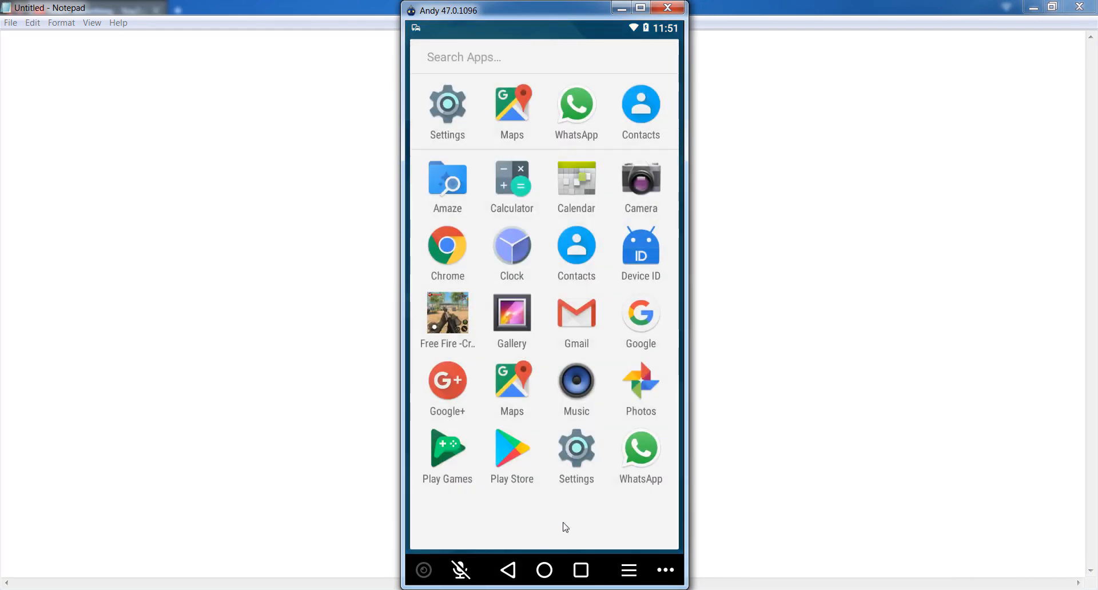
{"action": "mouse_move", "coordinate": [582, 458]}
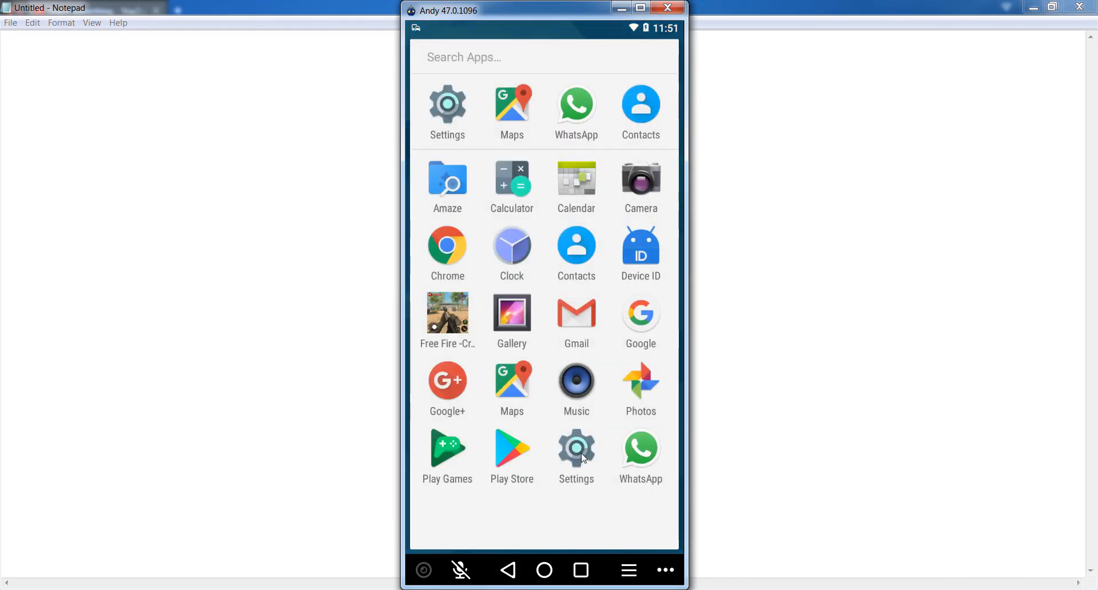
{"action": "left_click", "coordinate": [576, 448]}
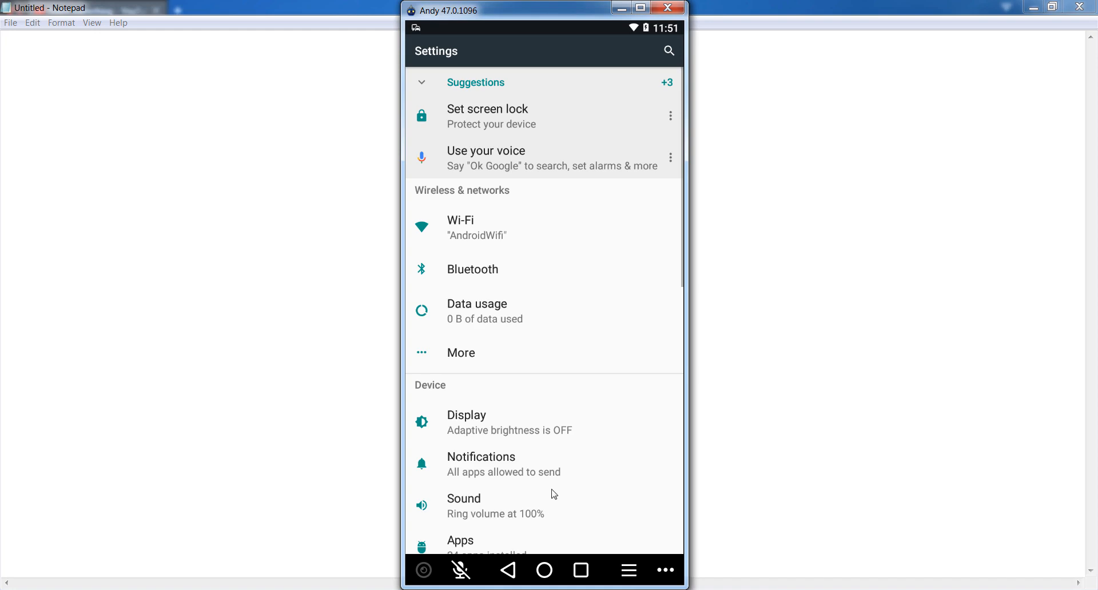
{"action": "scroll", "scroll_direction": "down", "scroll_amount": 3}
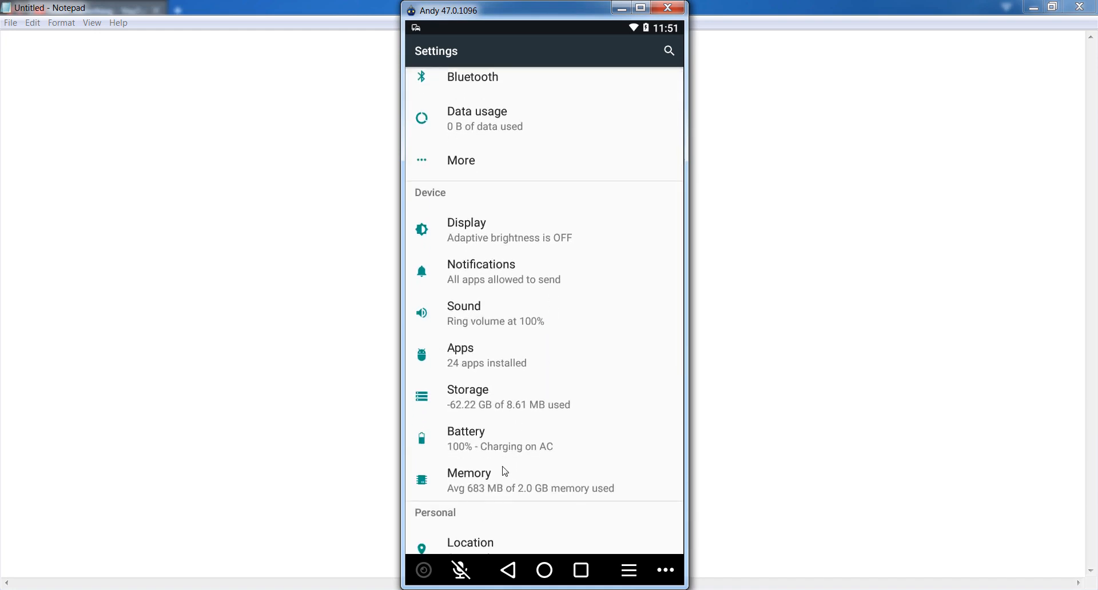
{"action": "scroll", "scroll_direction": "down", "scroll_amount": 3}
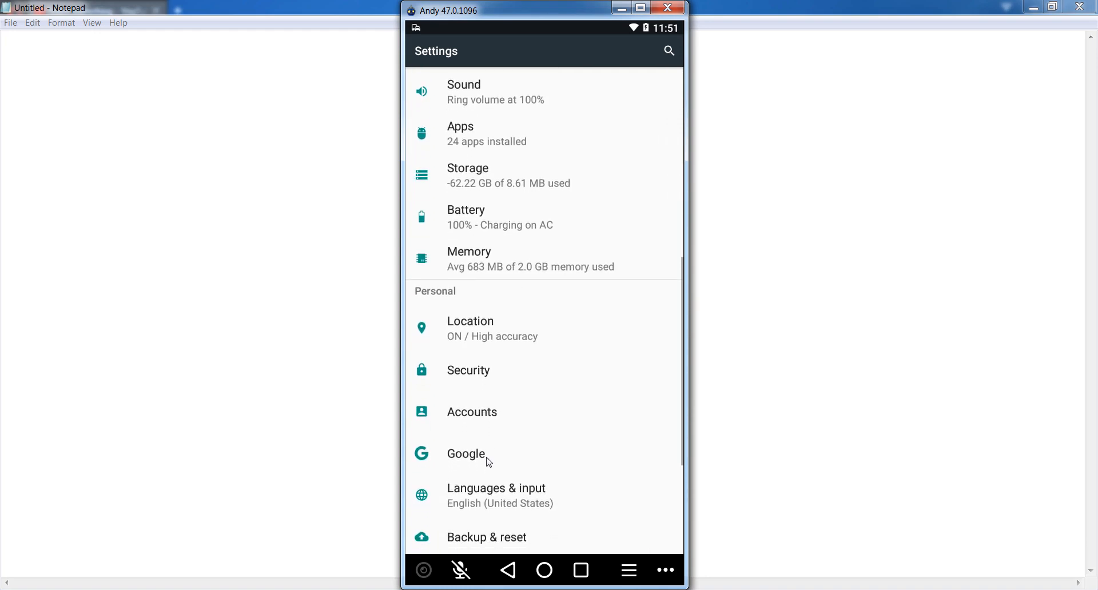
{"action": "mouse_move", "coordinate": [474, 417]}
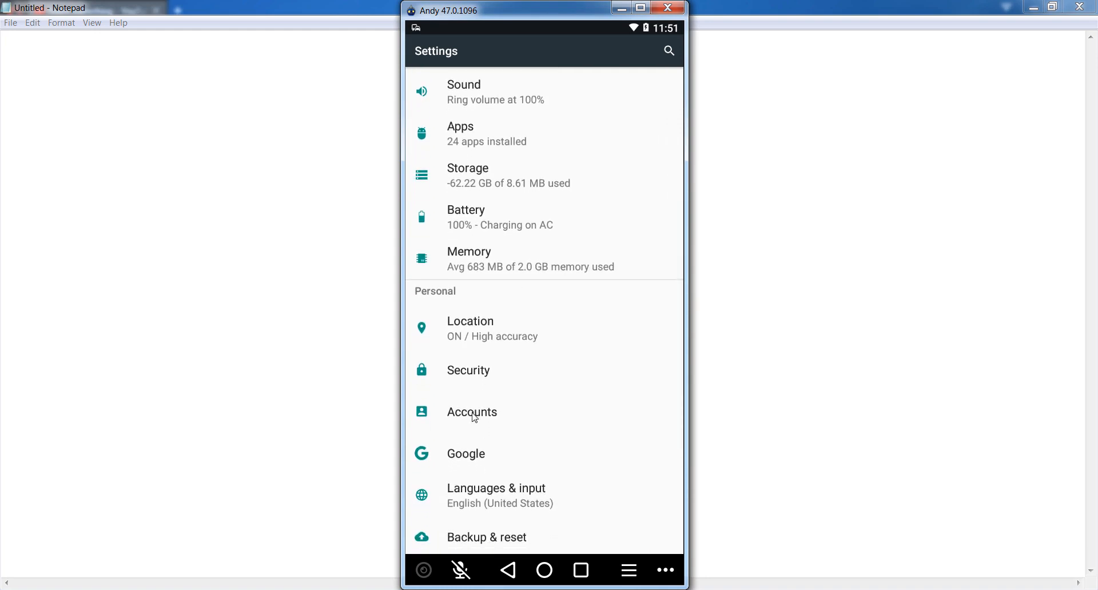
{"action": "left_click", "coordinate": [471, 411]}
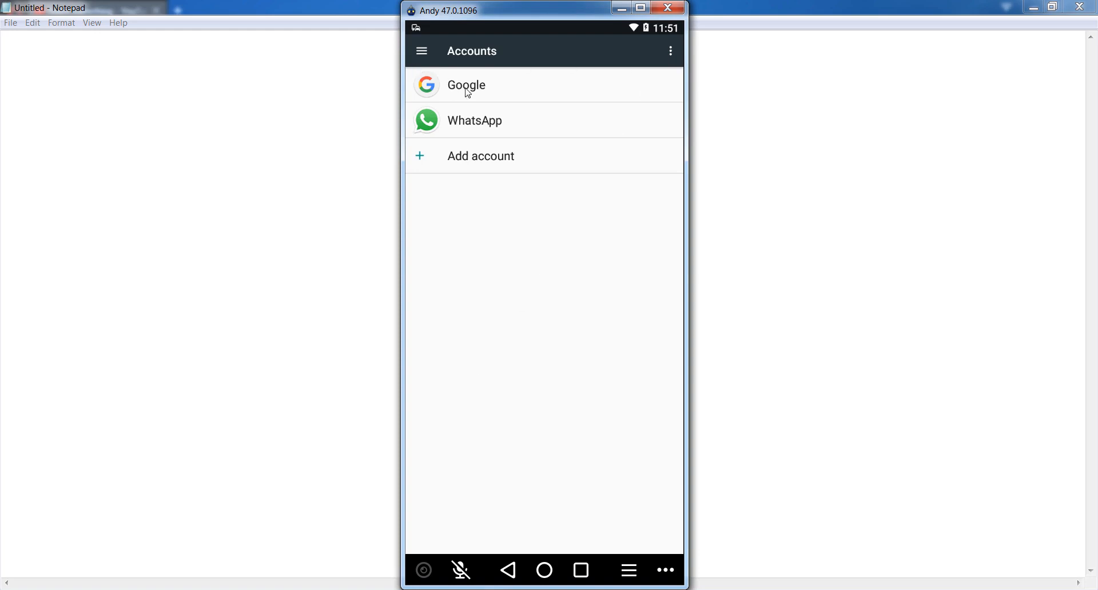
Step: Switch the Google account's Gmail sync off and back on, then return to Accounts
{"action": "left_click", "coordinate": [465, 85]}
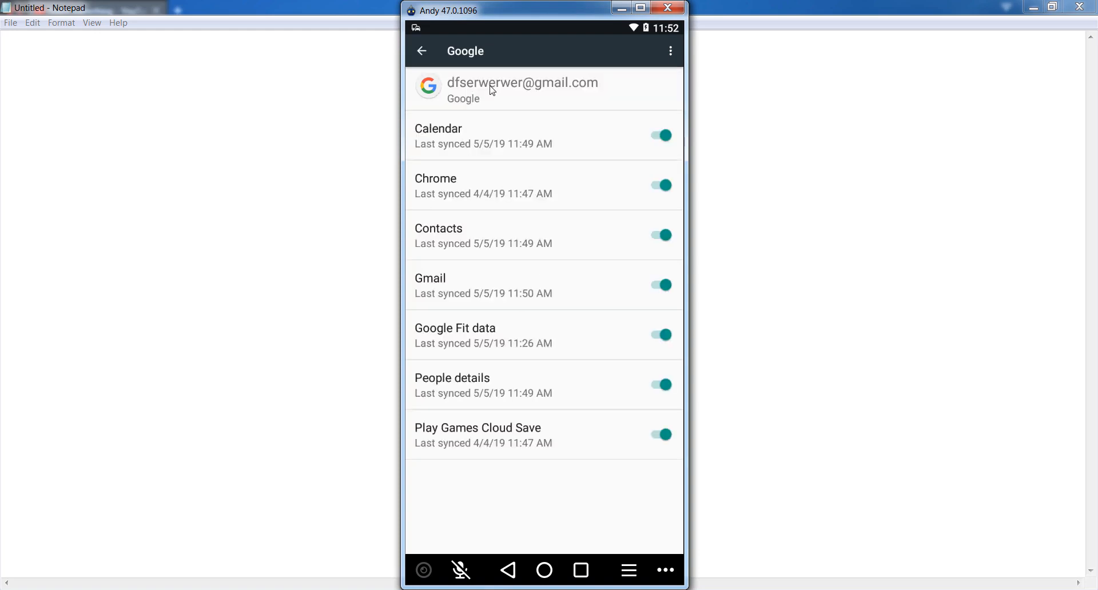
{"action": "mouse_move", "coordinate": [532, 103]}
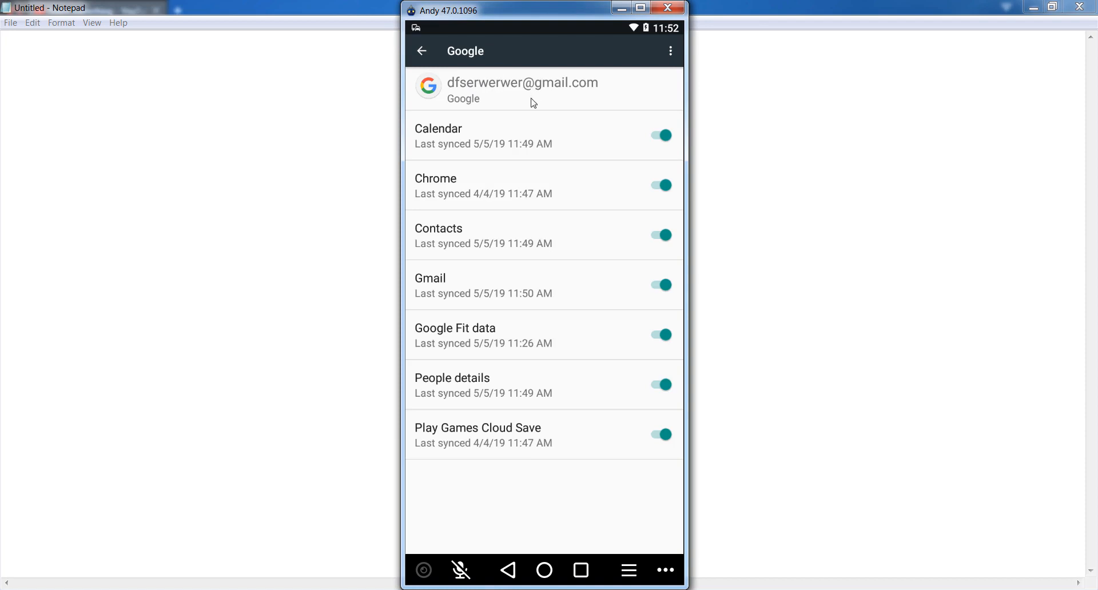
{"action": "mouse_move", "coordinate": [487, 115]}
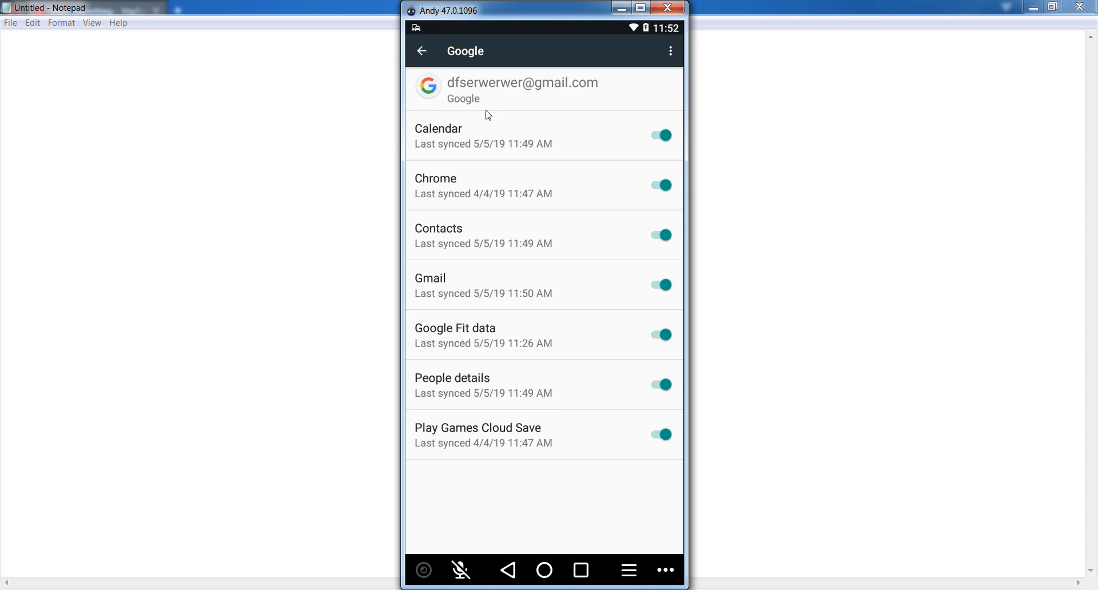
{"action": "mouse_move", "coordinate": [460, 99]}
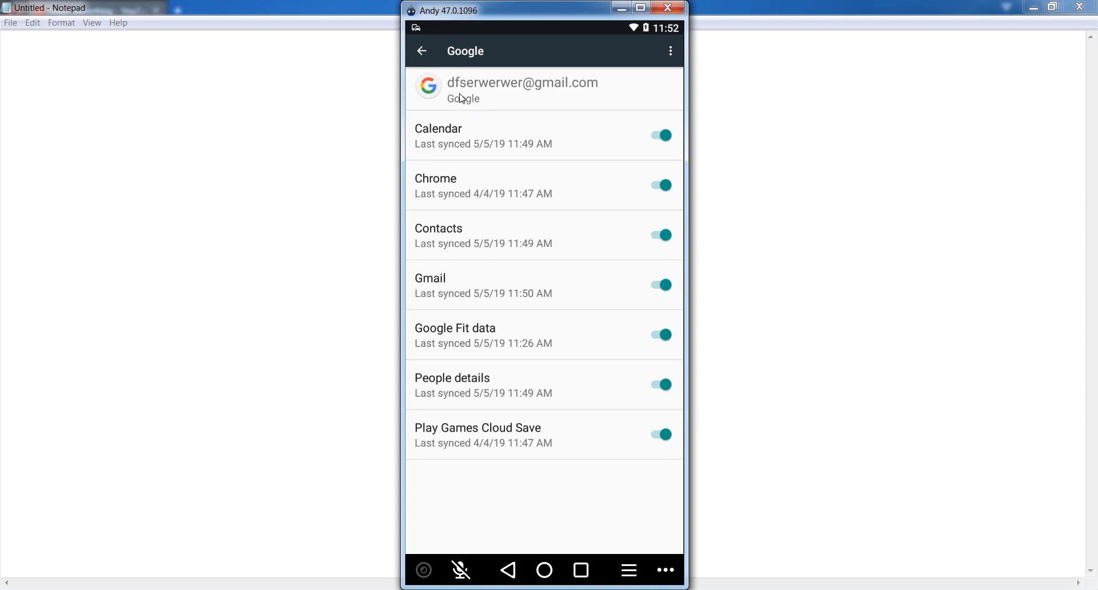
{"action": "mouse_move", "coordinate": [561, 83]}
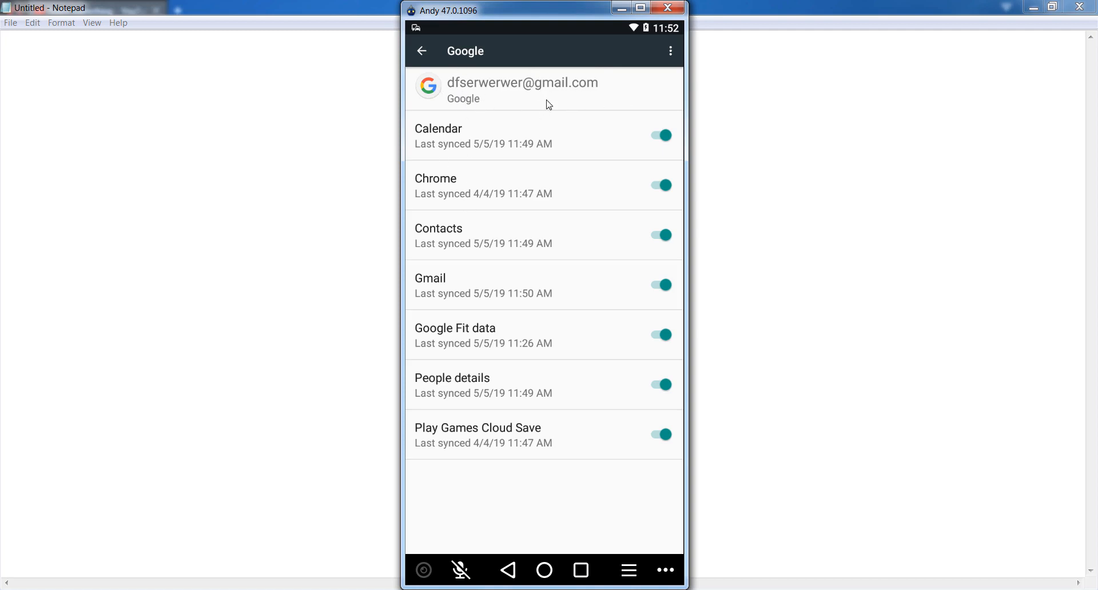
{"action": "mouse_move", "coordinate": [426, 287]}
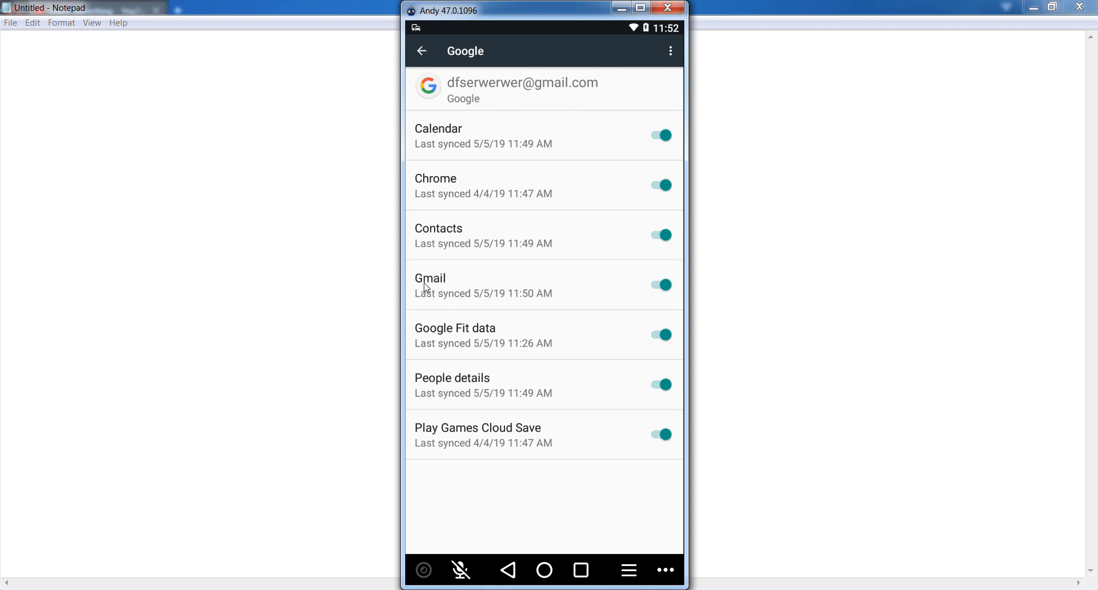
{"action": "mouse_move", "coordinate": [445, 274]}
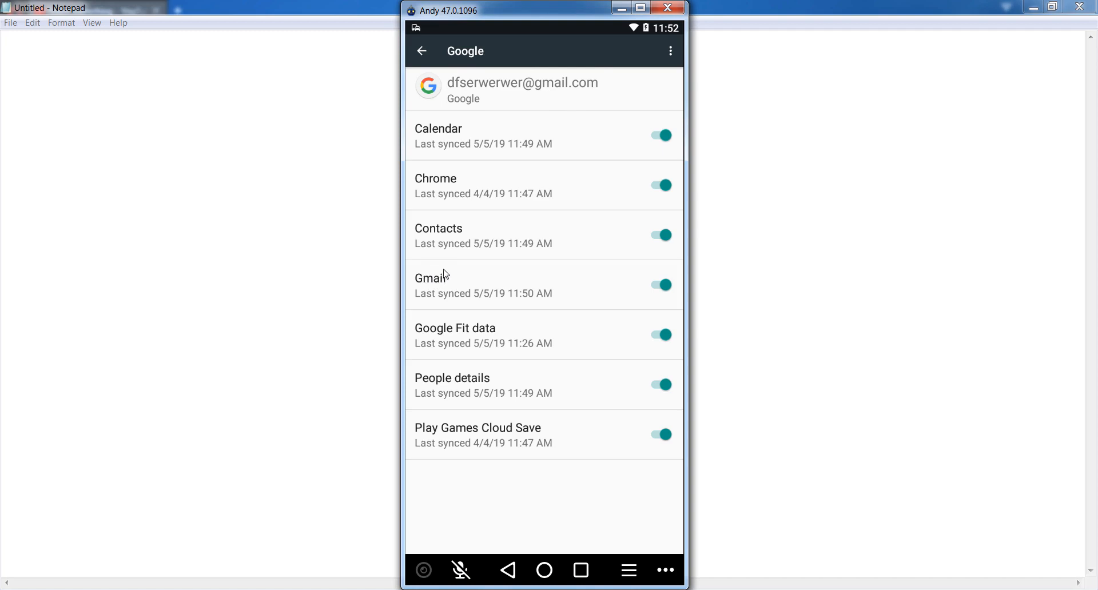
{"action": "mouse_move", "coordinate": [663, 286]}
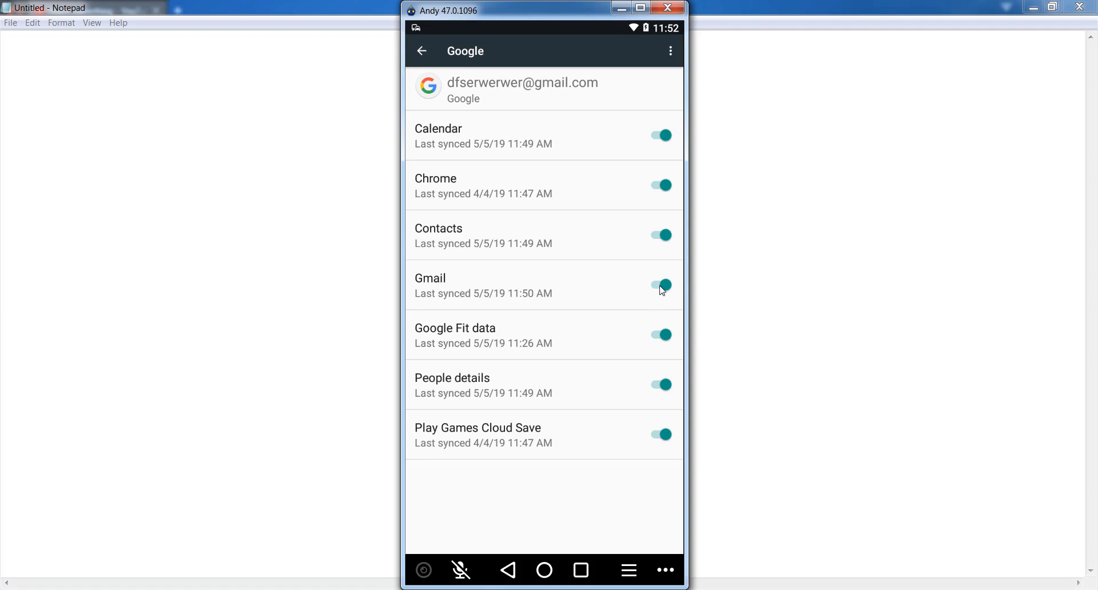
{"action": "left_click", "coordinate": [659, 285]}
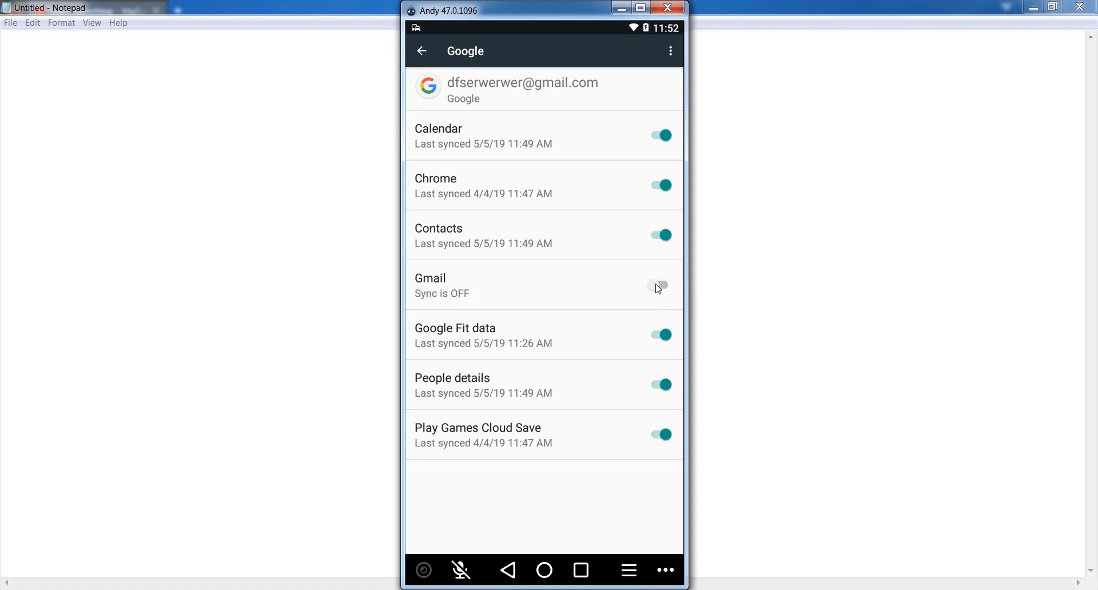
{"action": "left_click", "coordinate": [659, 285]}
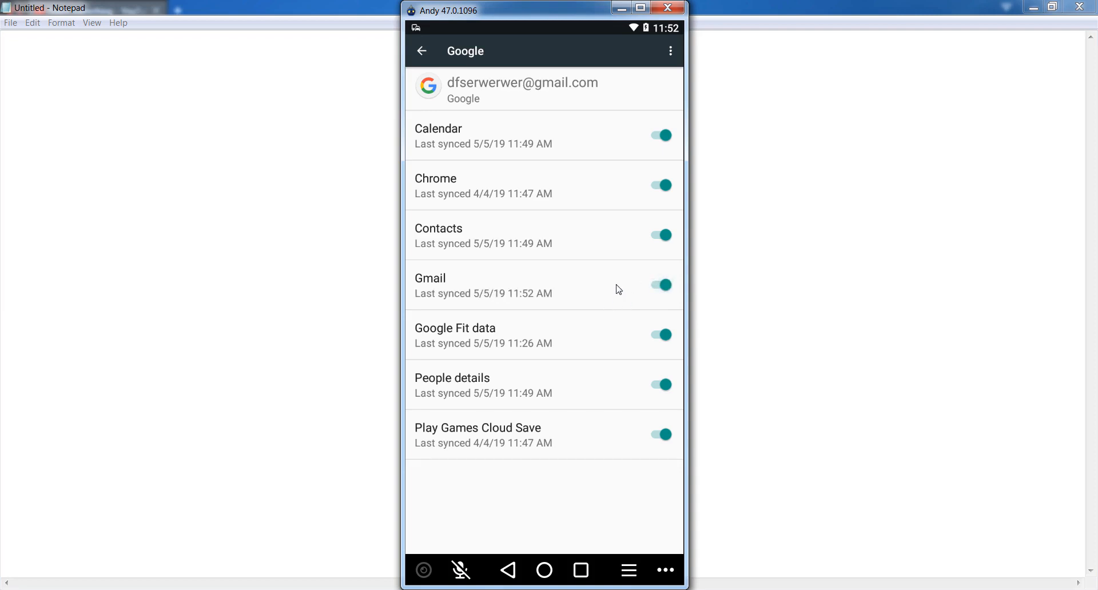
{"action": "left_click", "coordinate": [508, 570]}
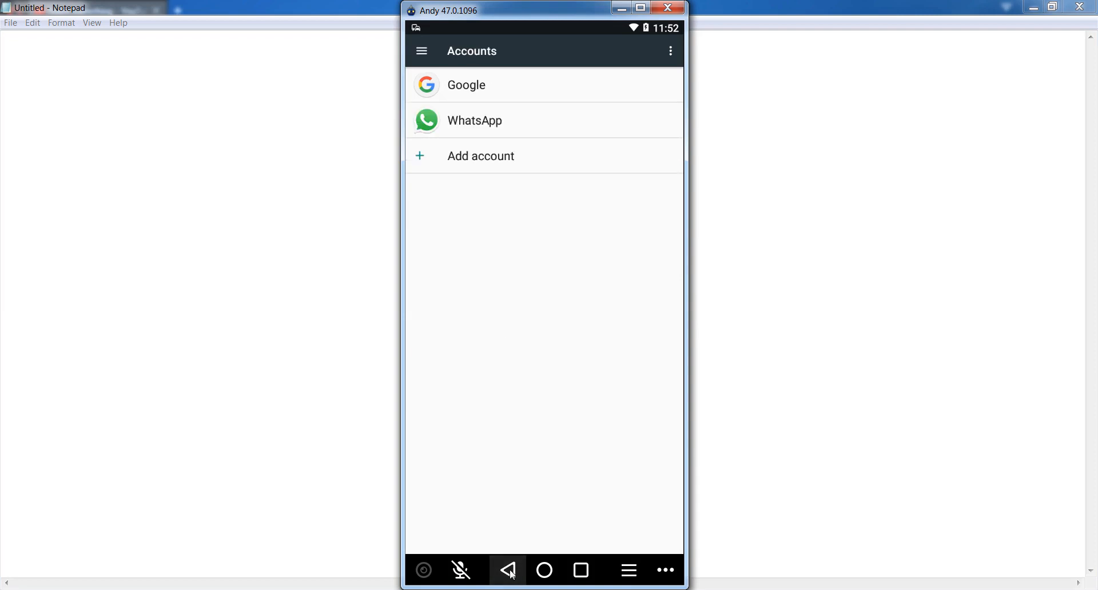
Step: Show the Settings Apps list with system apps included via Show system
{"action": "left_click", "coordinate": [507, 570]}
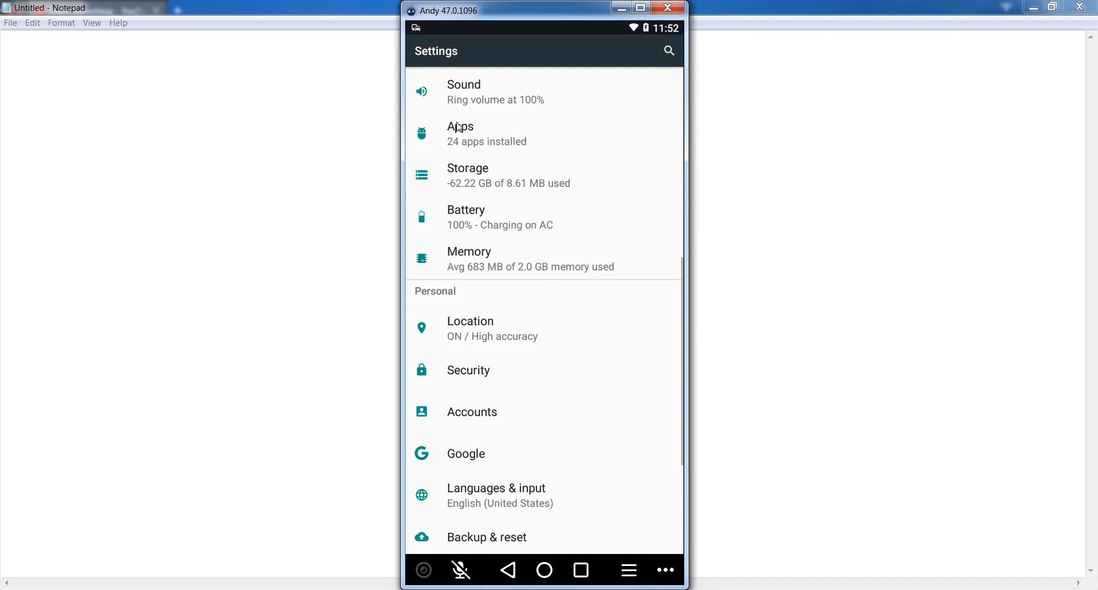
{"action": "mouse_move", "coordinate": [479, 143]}
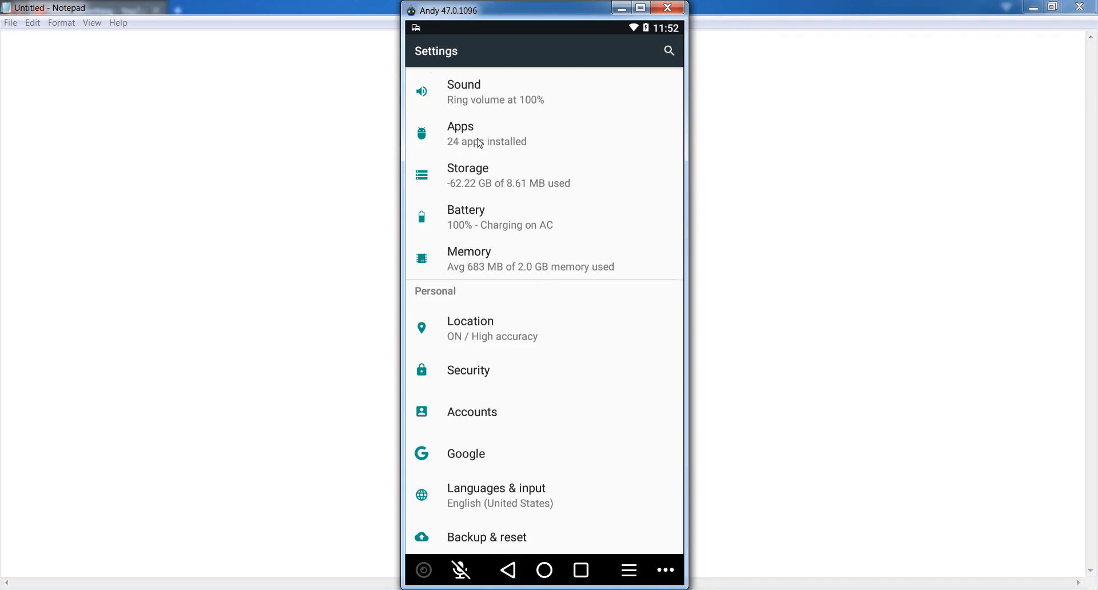
{"action": "left_click", "coordinate": [461, 133]}
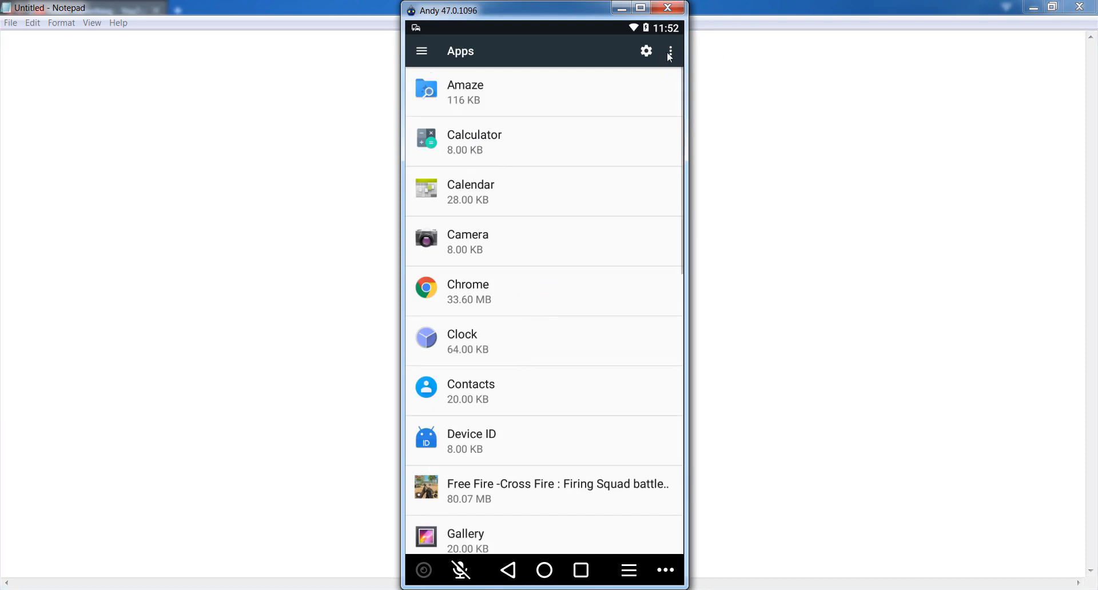
{"action": "left_click", "coordinate": [670, 52]}
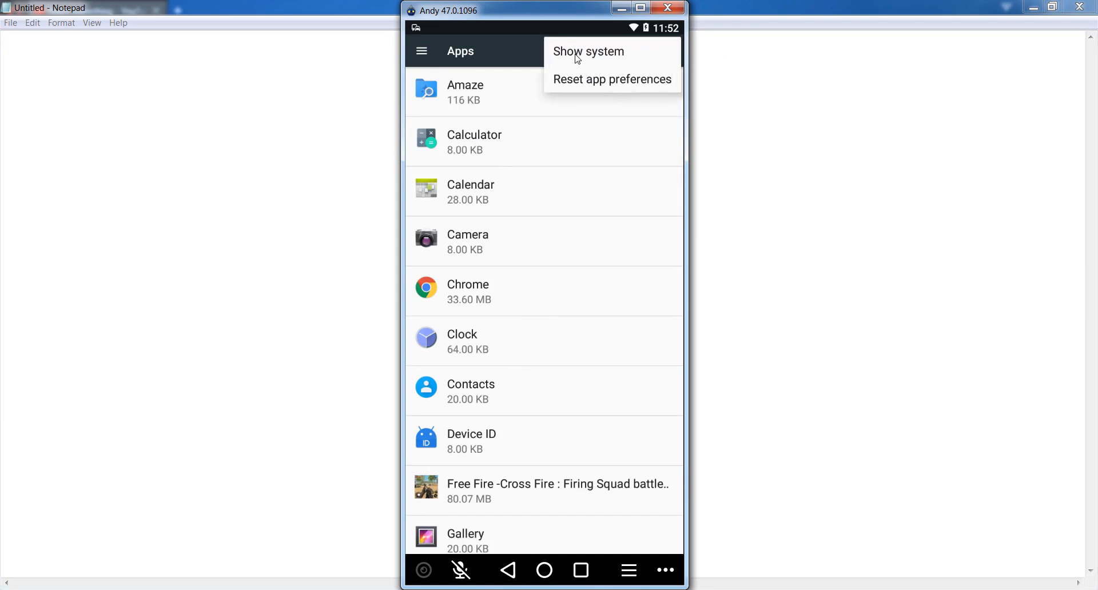
{"action": "left_click", "coordinate": [588, 51]}
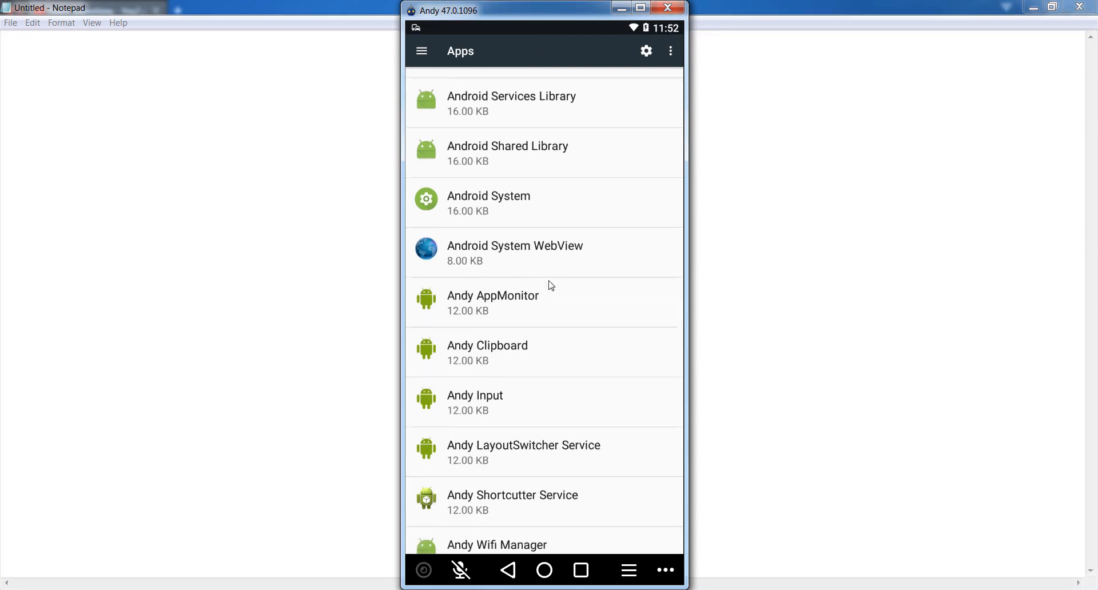
Step: Scroll the apps list down until the Gmail entry is in view
{"action": "scroll", "scroll_direction": "down", "scroll_amount": 3}
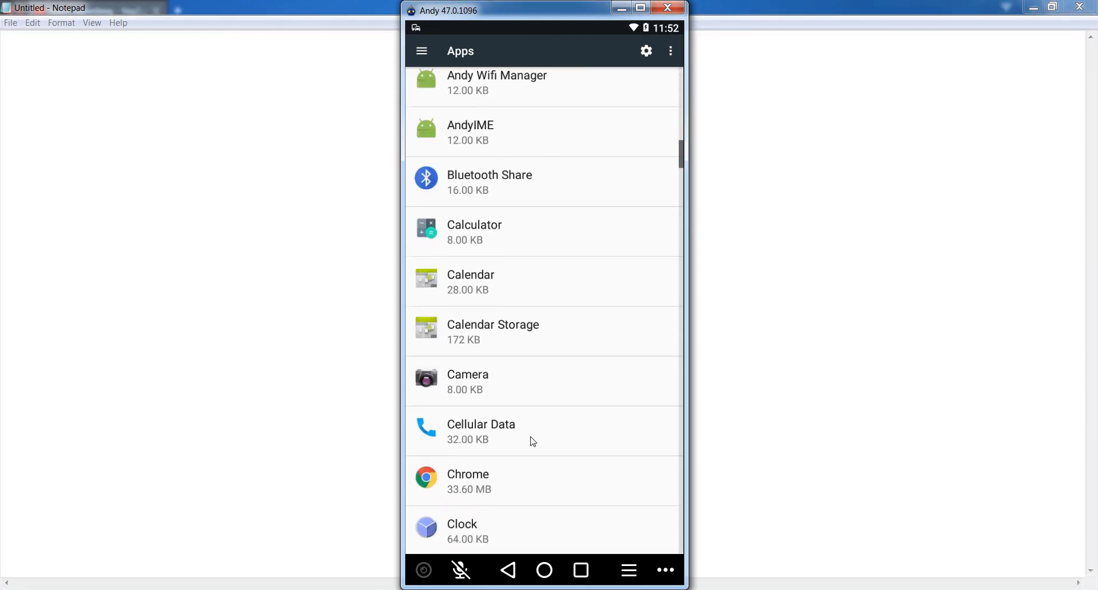
{"action": "scroll", "scroll_direction": "down", "scroll_amount": 3}
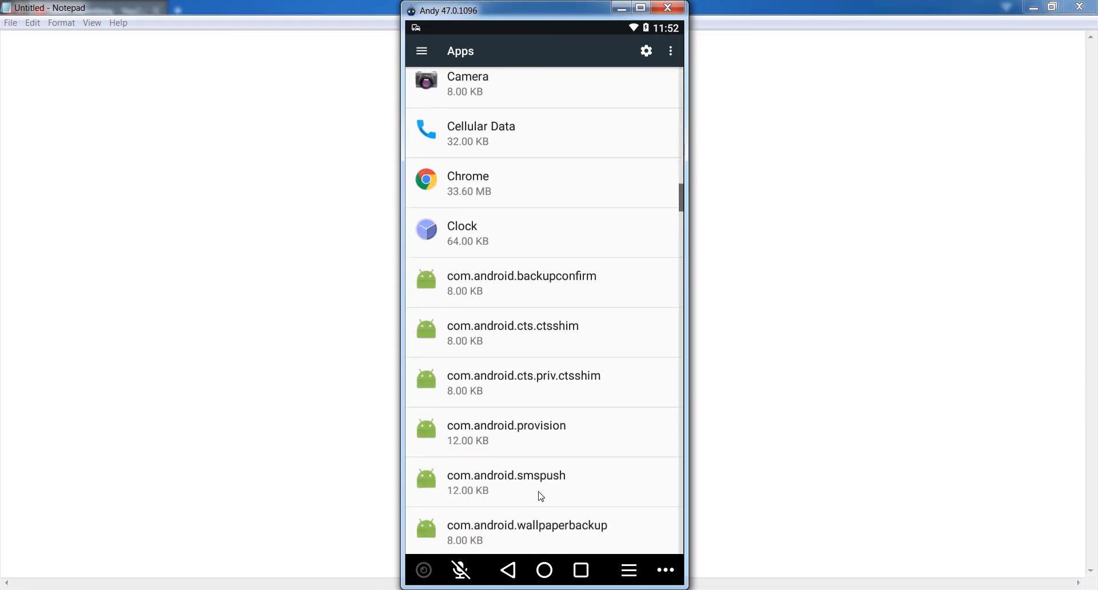
{"action": "scroll", "scroll_direction": "down", "scroll_amount": 3}
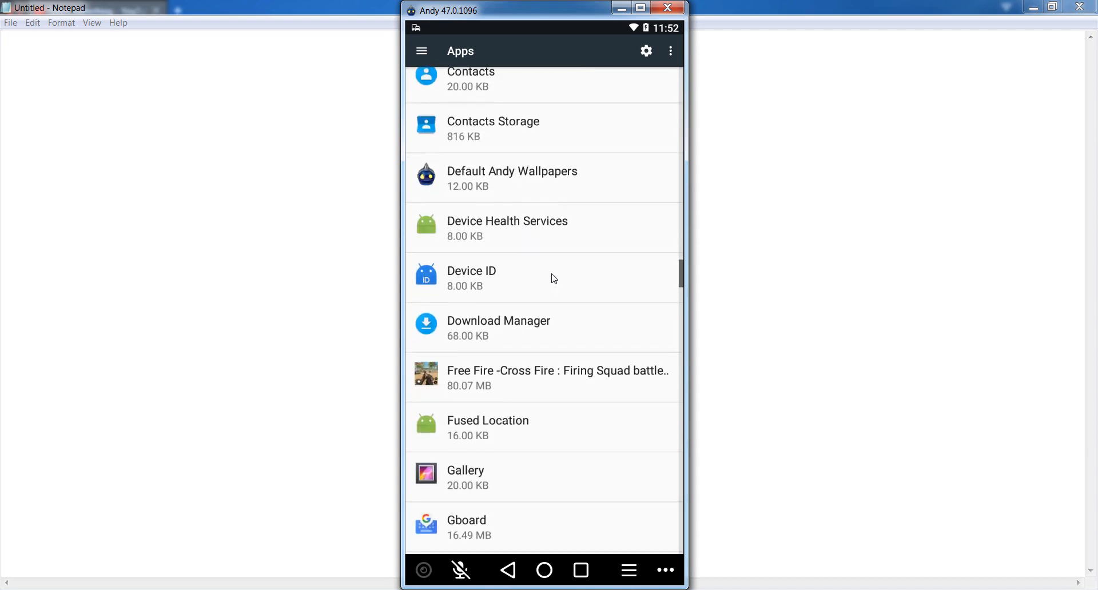
{"action": "scroll", "scroll_direction": "down", "scroll_amount": 3}
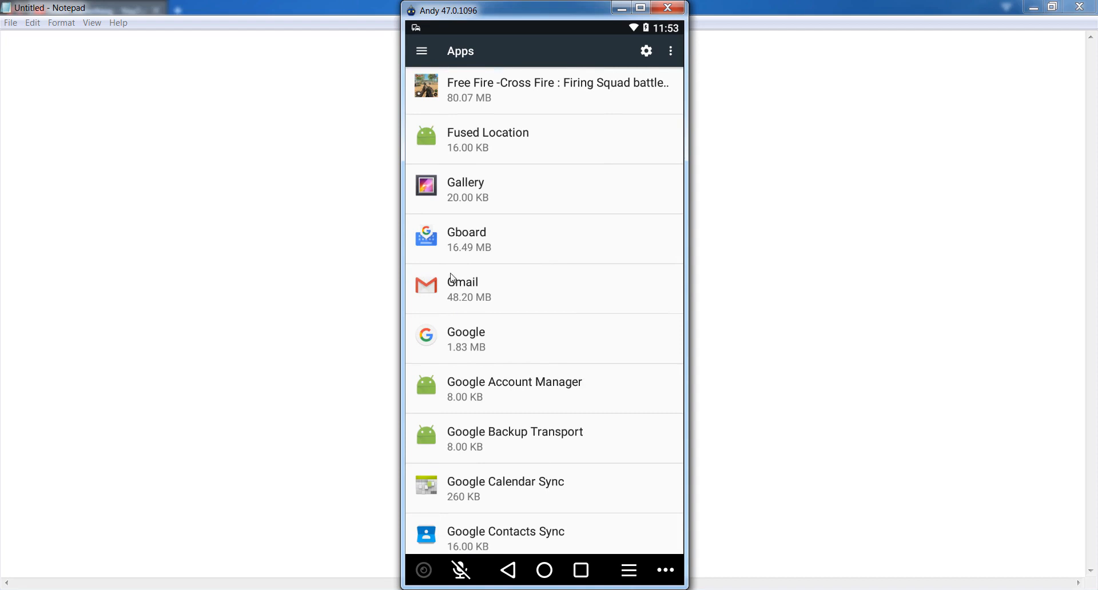
{"action": "mouse_move", "coordinate": [475, 294]}
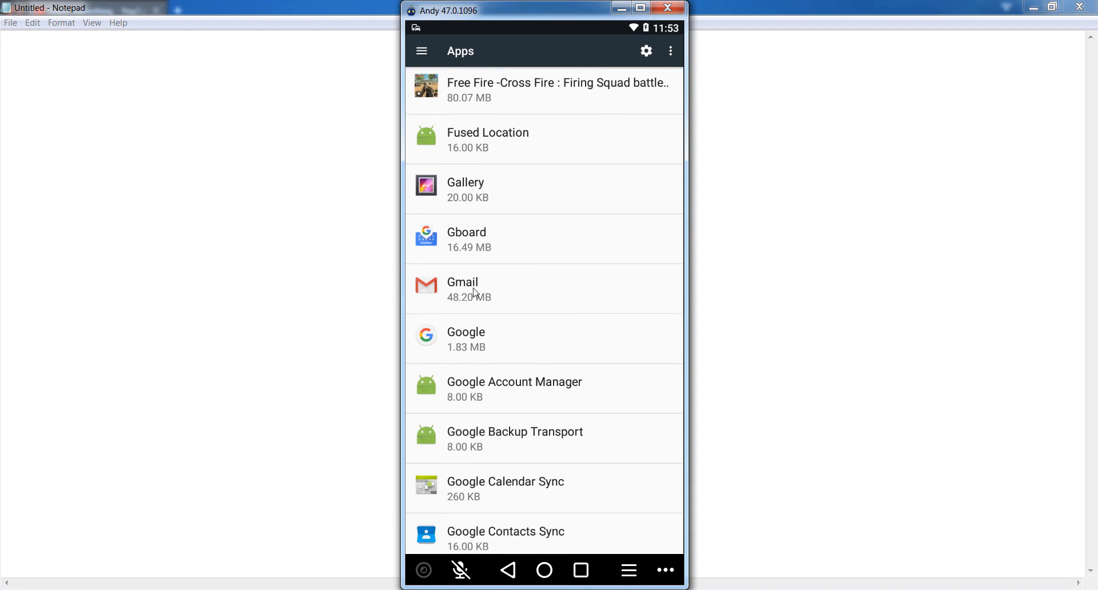
Step: Clear Gmail's cache and delete all its app data, confirming with OK
{"action": "left_click", "coordinate": [462, 288]}
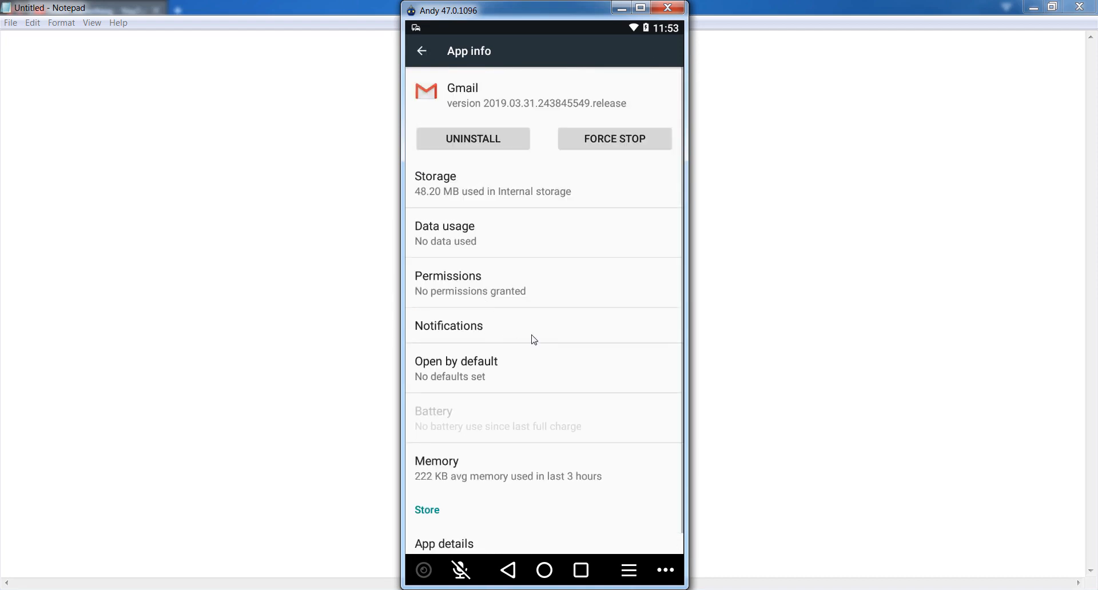
{"action": "mouse_move", "coordinate": [424, 253]}
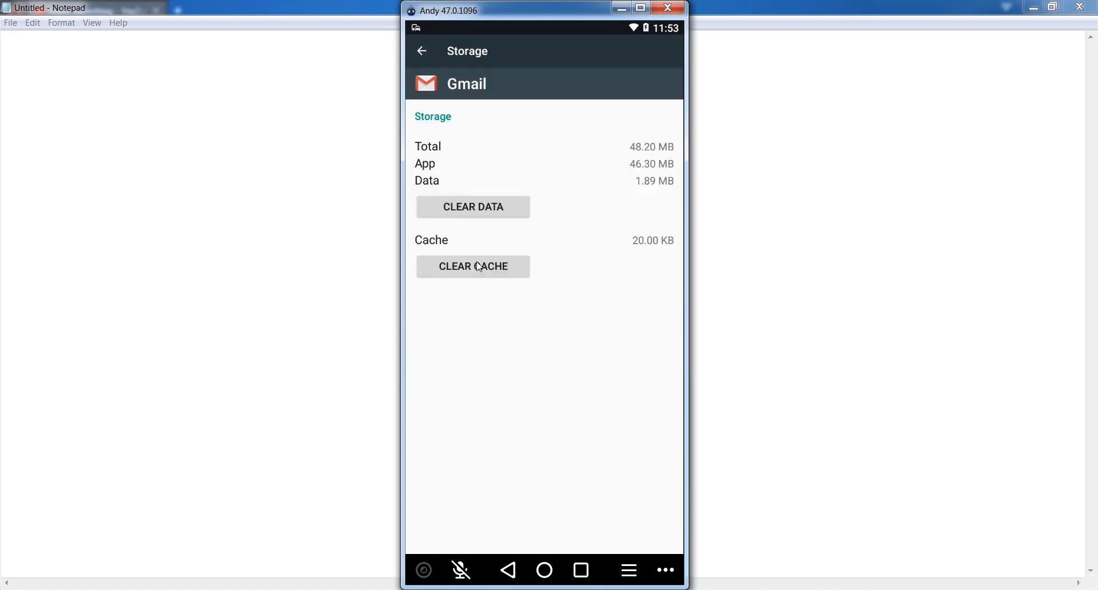
{"action": "left_click", "coordinate": [472, 266]}
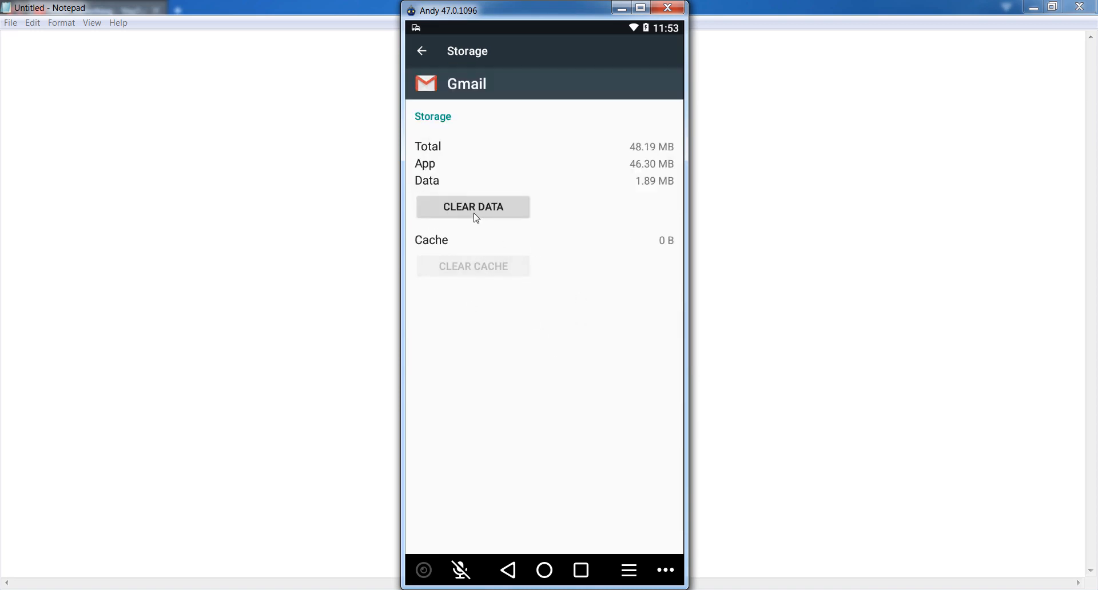
{"action": "left_click", "coordinate": [472, 207]}
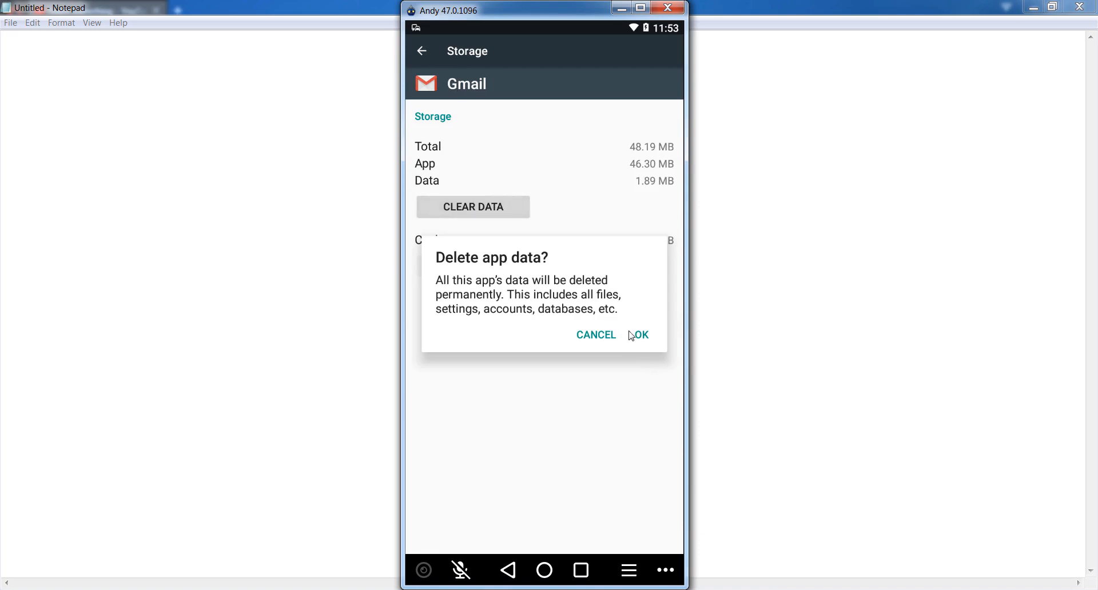
{"action": "left_click", "coordinate": [641, 336]}
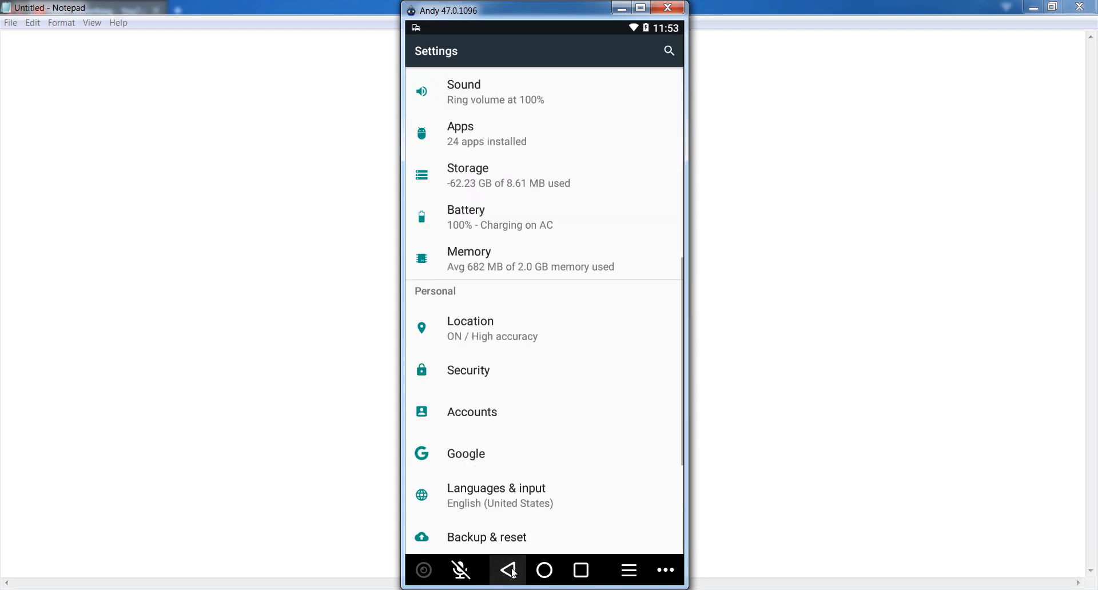
Step: Launch Gmail from the app drawer and dismiss the New in Gmail introduction
{"action": "left_click", "coordinate": [506, 570]}
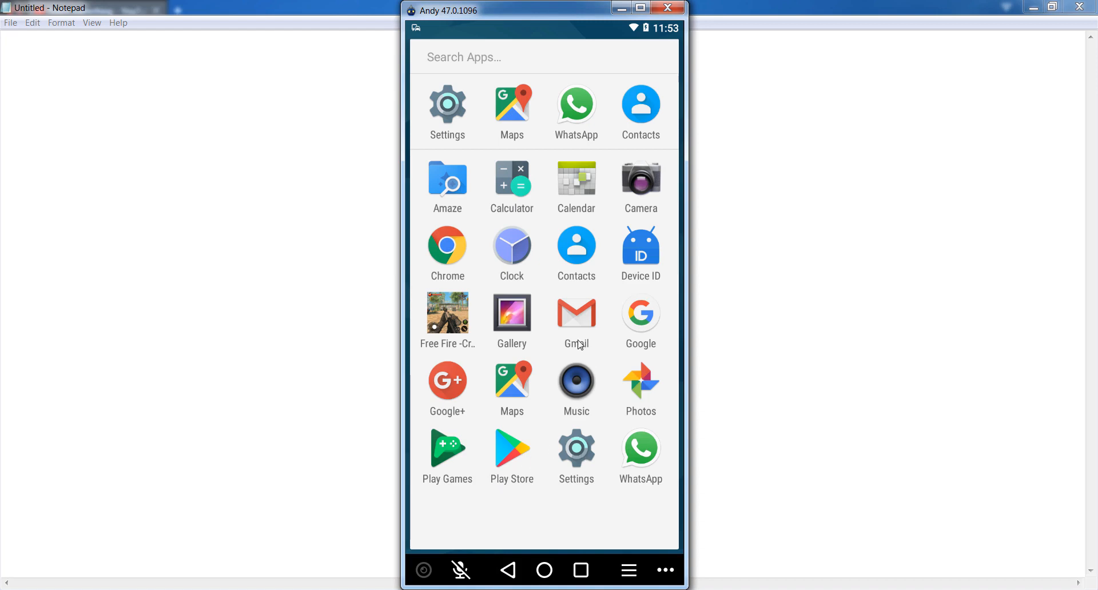
{"action": "left_click", "coordinate": [575, 315]}
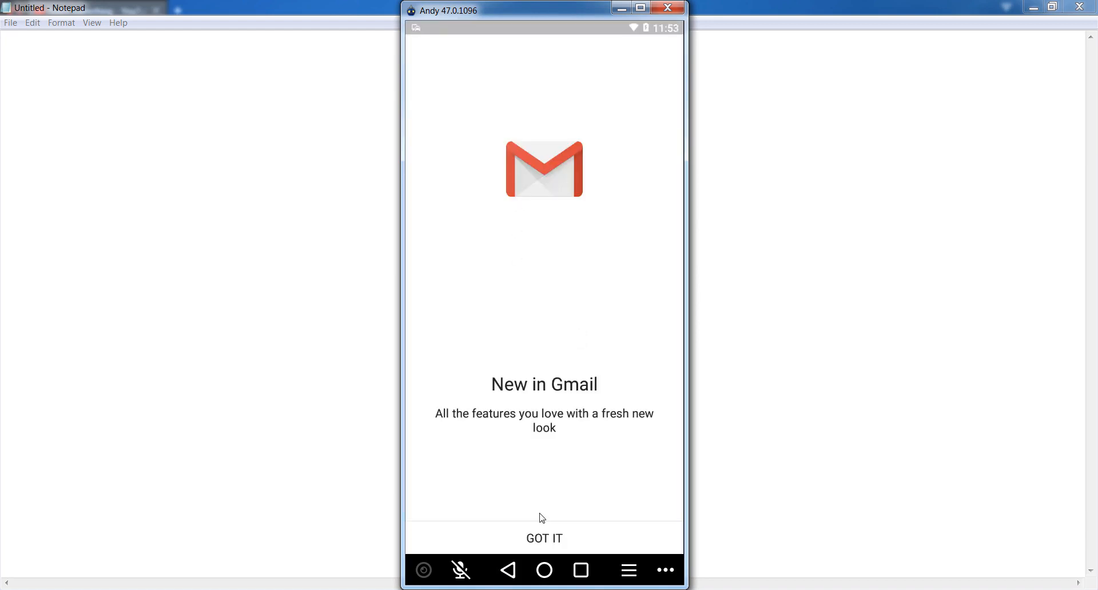
{"action": "left_click", "coordinate": [545, 539]}
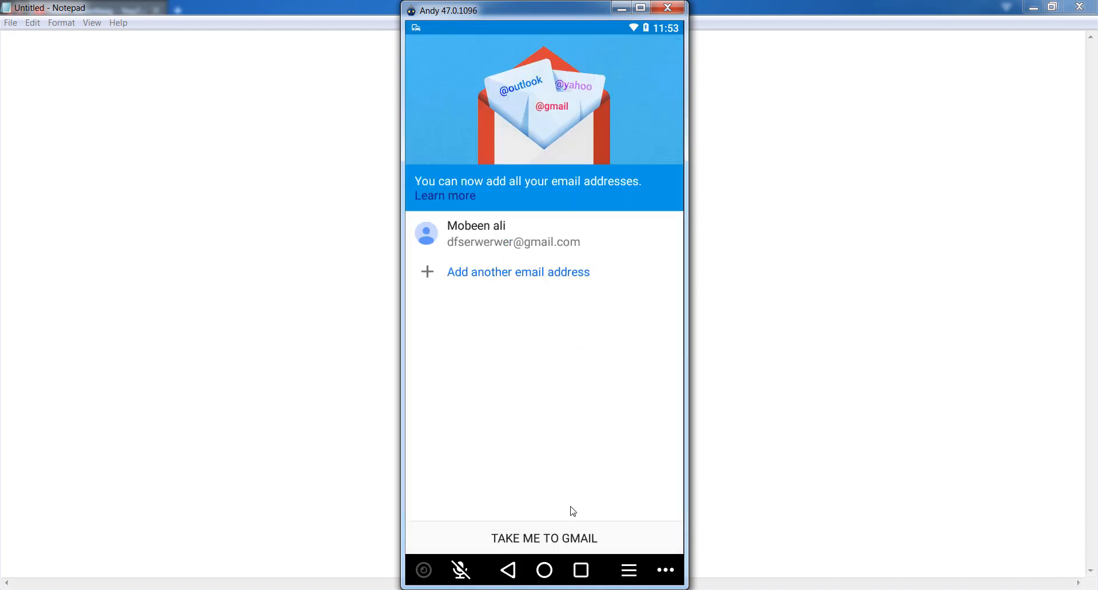
Step: Continue with the listed account, keep the Default view and land on the Primary inbox
{"action": "left_click", "coordinate": [545, 538]}
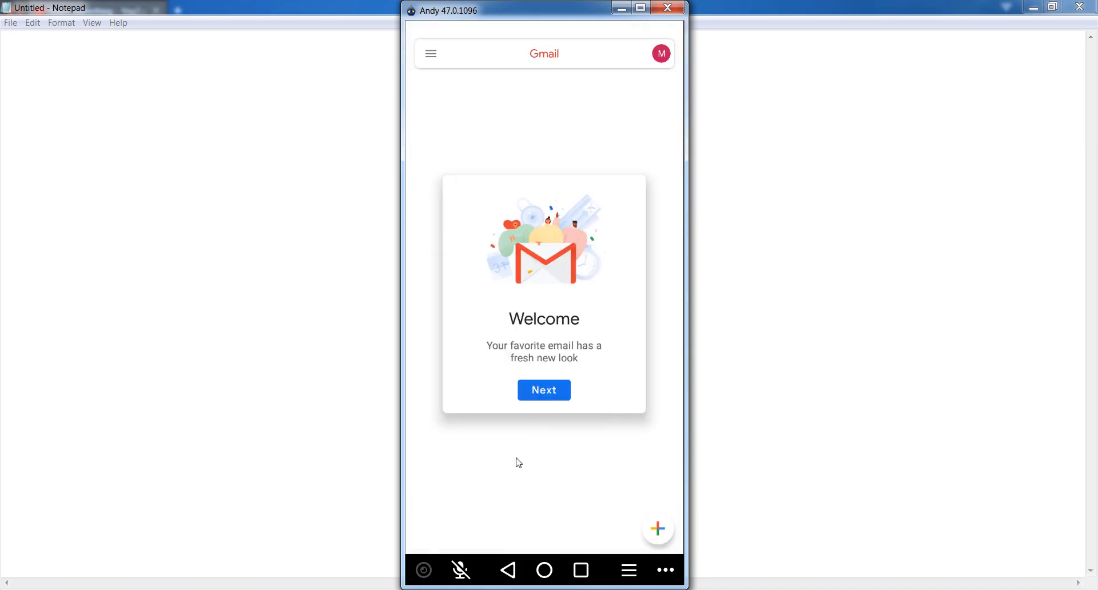
{"action": "left_click", "coordinate": [543, 390]}
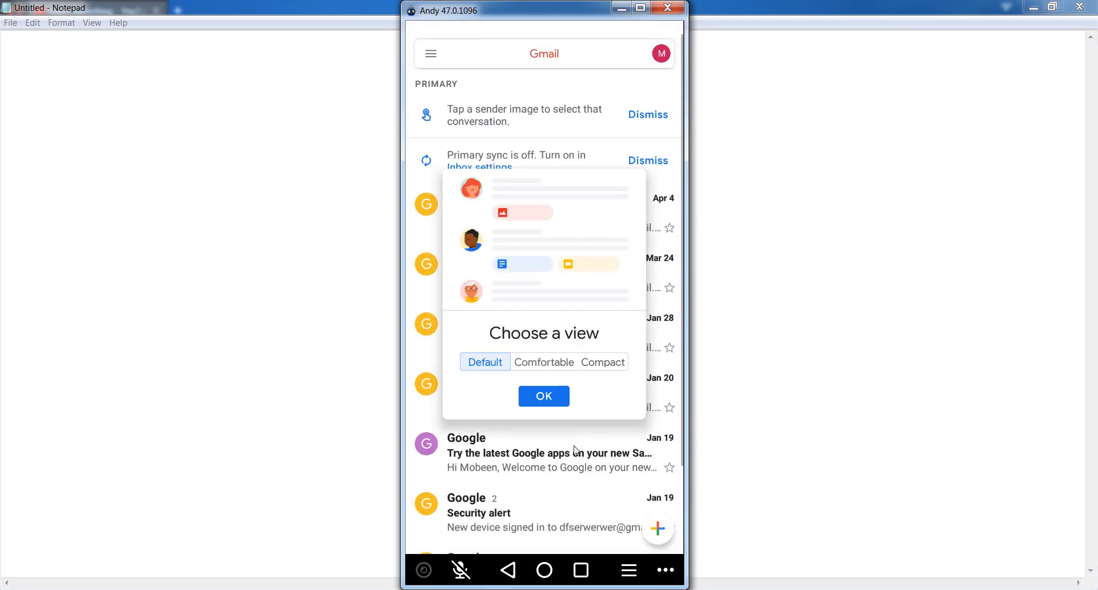
{"action": "left_click", "coordinate": [544, 396]}
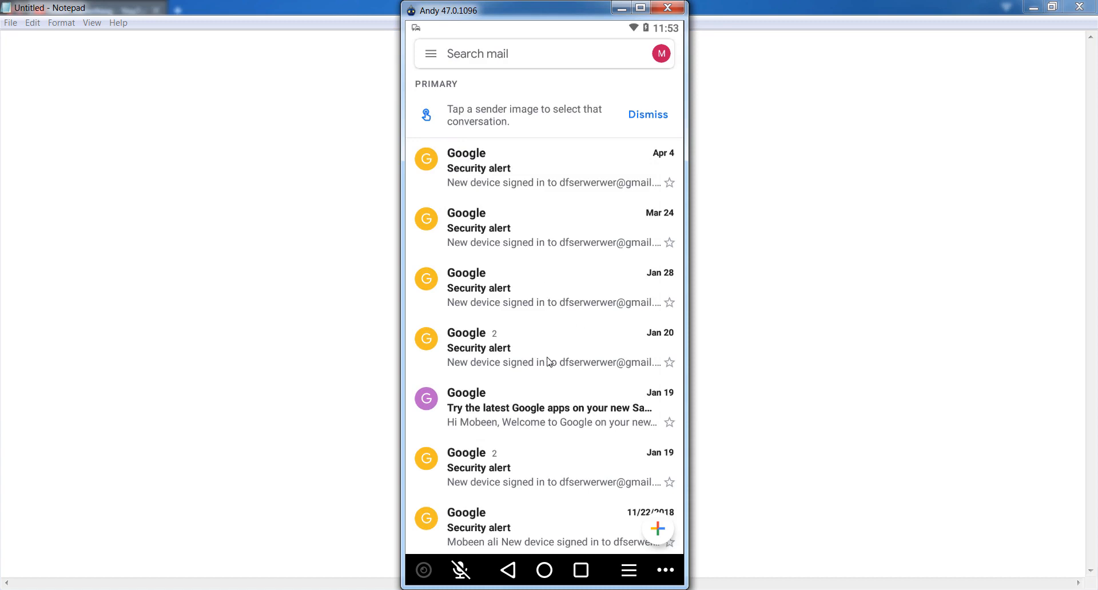
{"action": "mouse_move", "coordinate": [541, 215]}
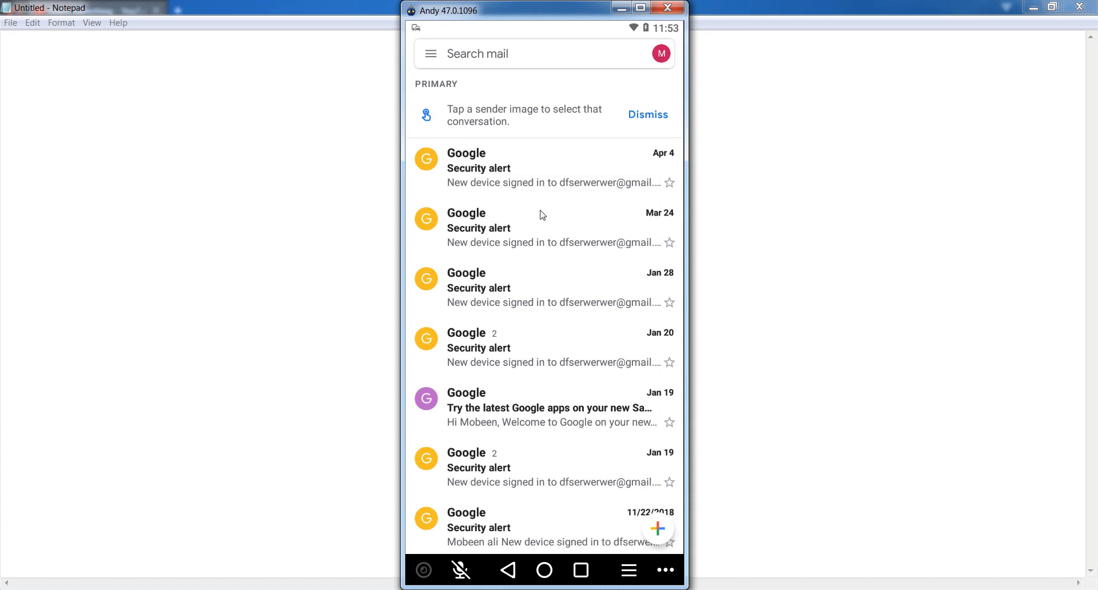